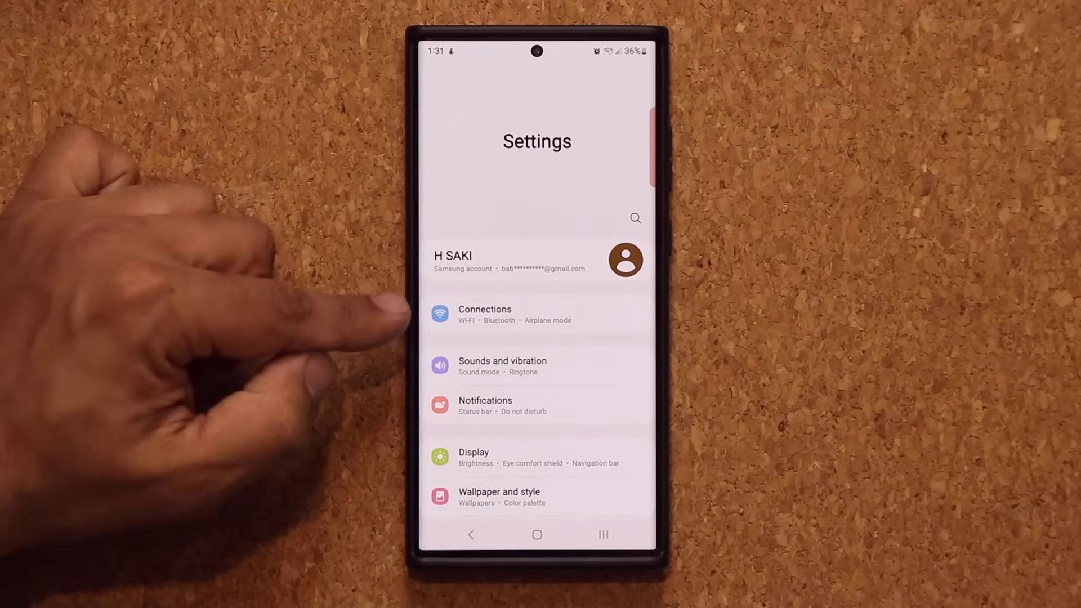
# Go into Connections for Wi-Fi, Bluetooth, NFC and mobile network options.
pyautogui.click(484, 315)
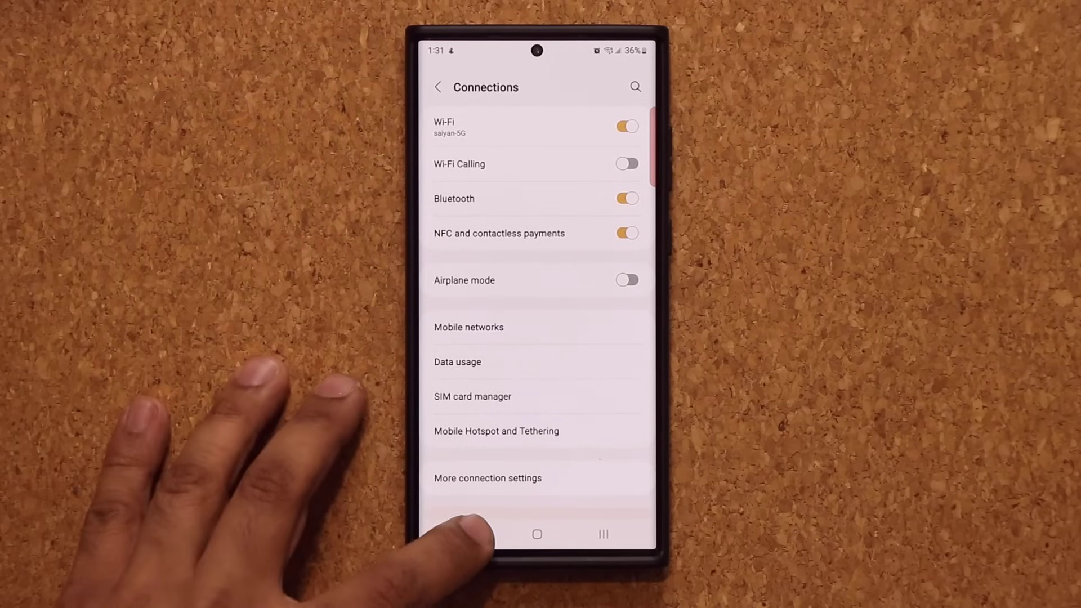
# Return to the main list and reach General management > Reset.
pyautogui.click(439, 87)
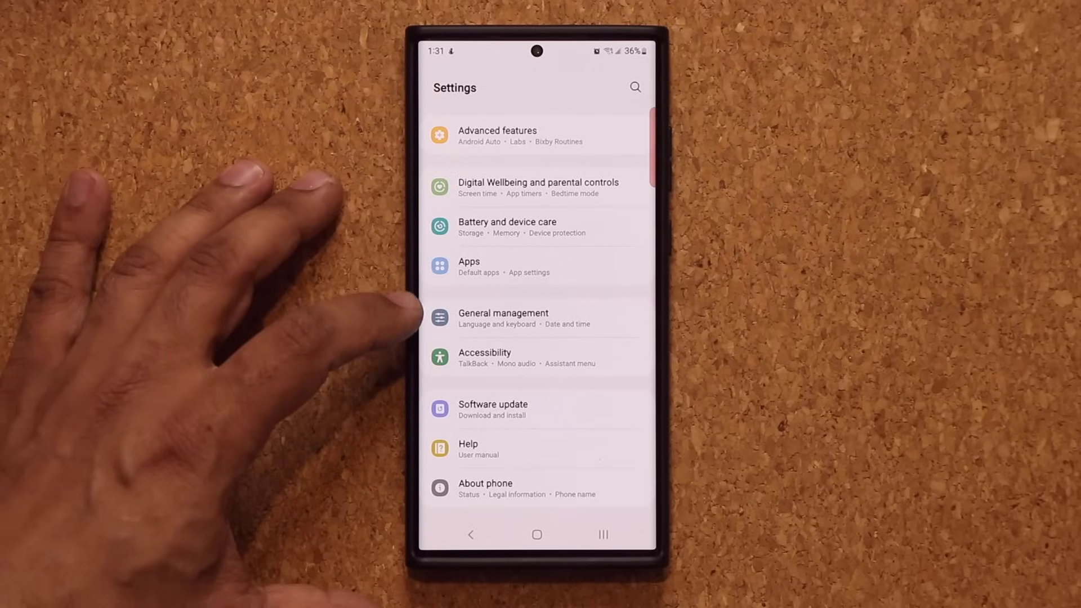
pyautogui.click(502, 318)
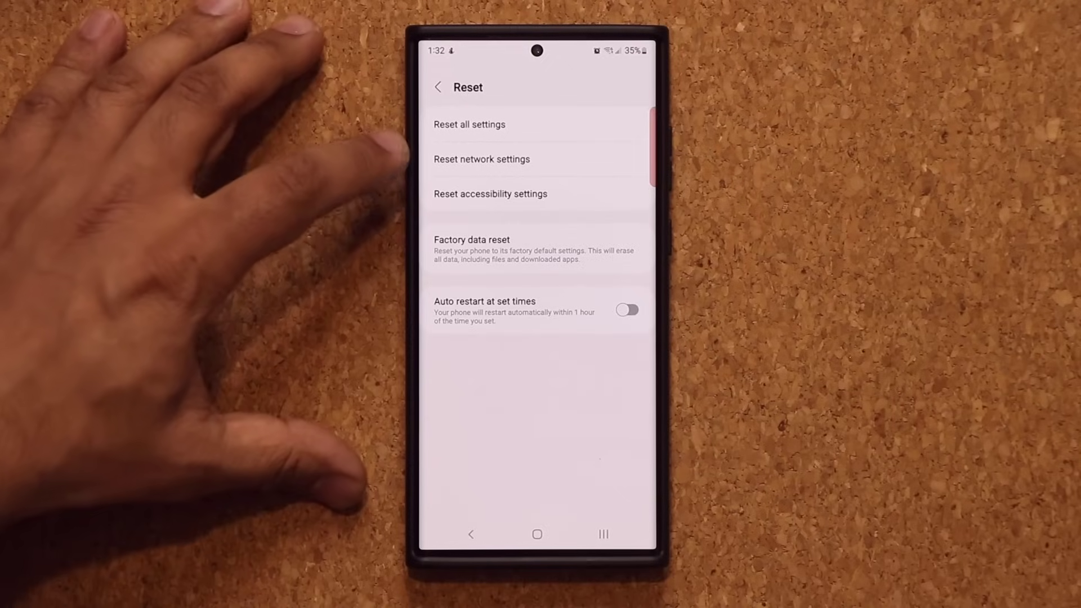
# View the Reset network settings page covering Wi-Fi, mobile data and Bluetooth.
pyautogui.click(481, 158)
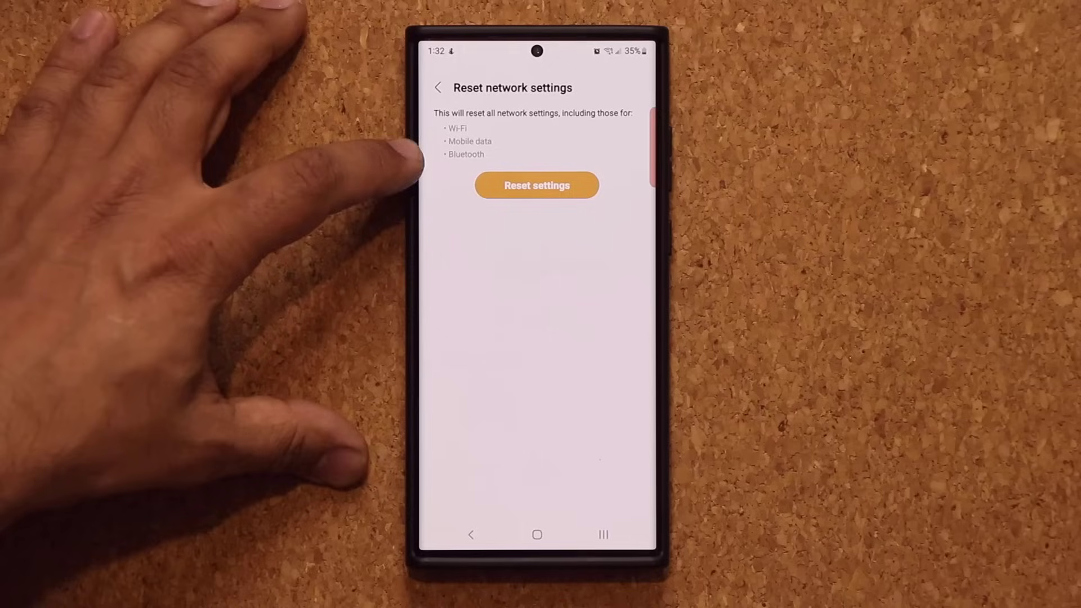
pyautogui.click(536, 185)
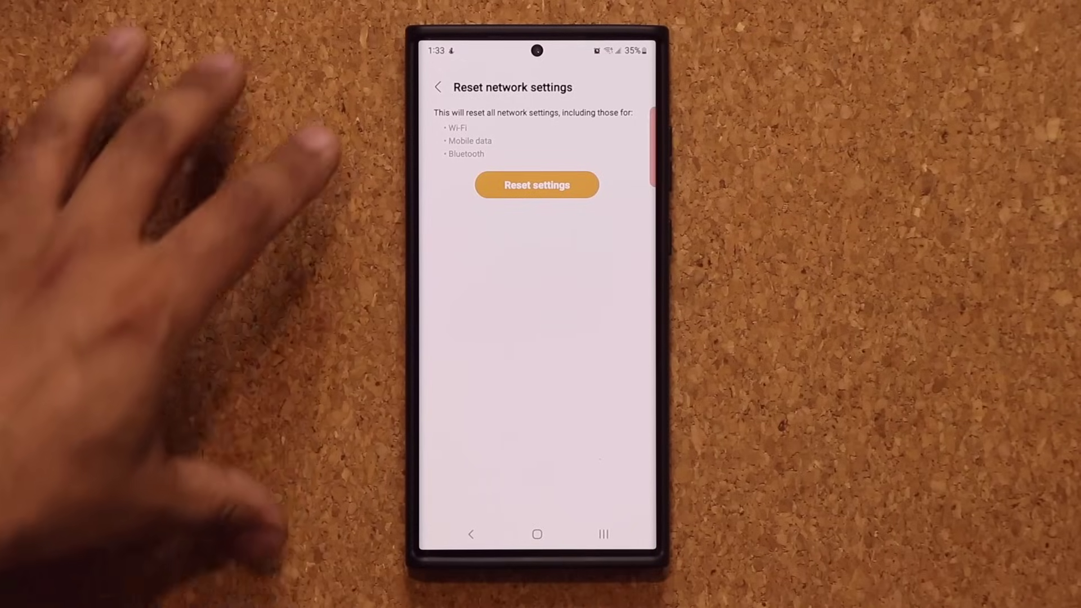
# Back on Reset, view the Reset accessibility settings page, then return.
pyautogui.click(438, 87)
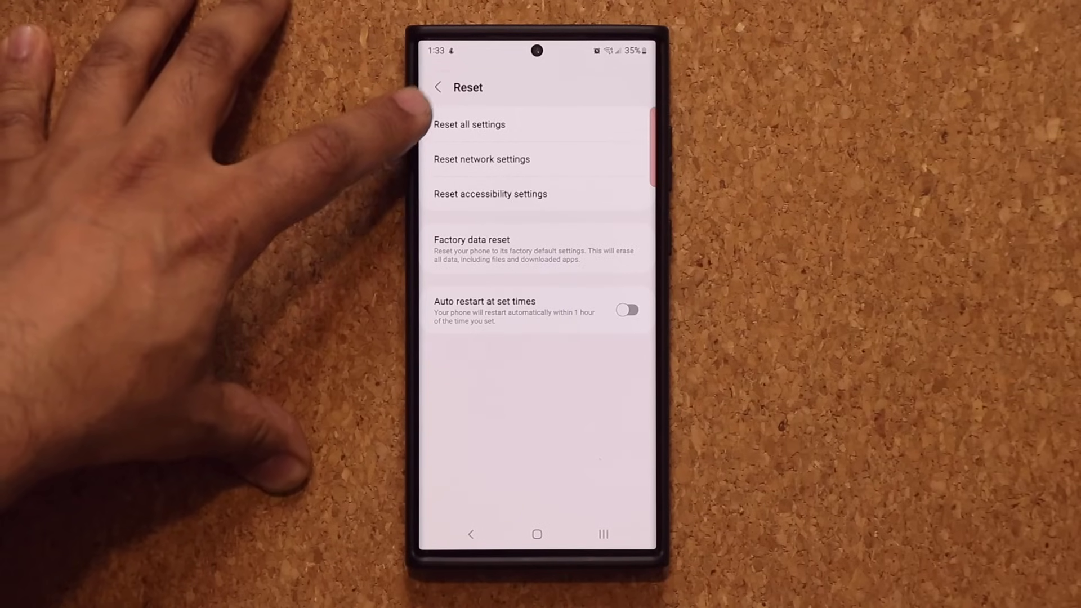
pyautogui.click(469, 124)
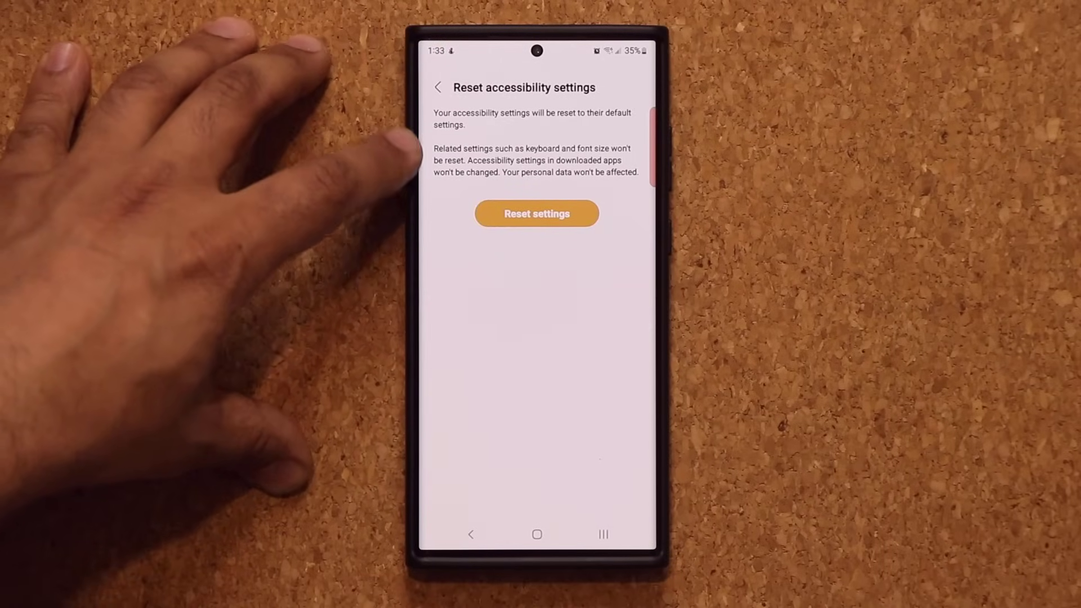
pyautogui.click(438, 87)
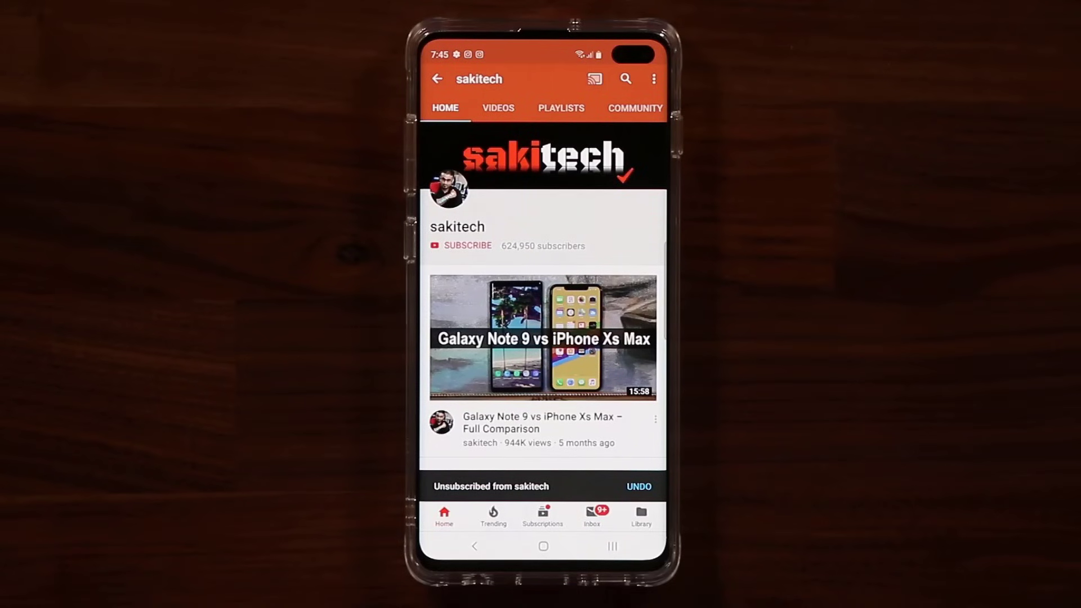
# Subscribe to the sakitech channel with all notifications turned on.
pyautogui.click(467, 246)
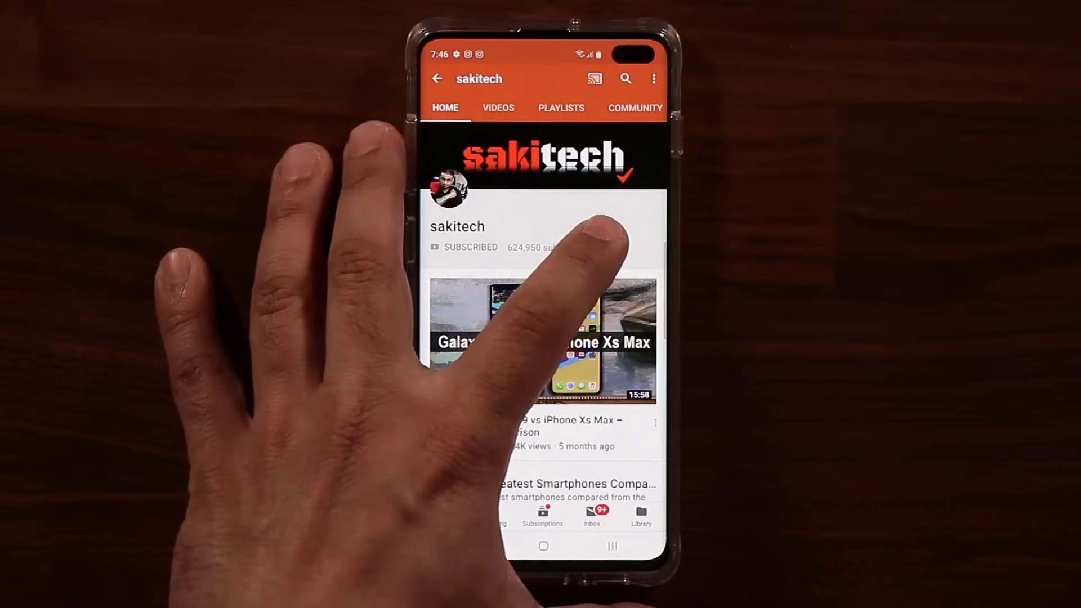
pyautogui.click(602, 247)
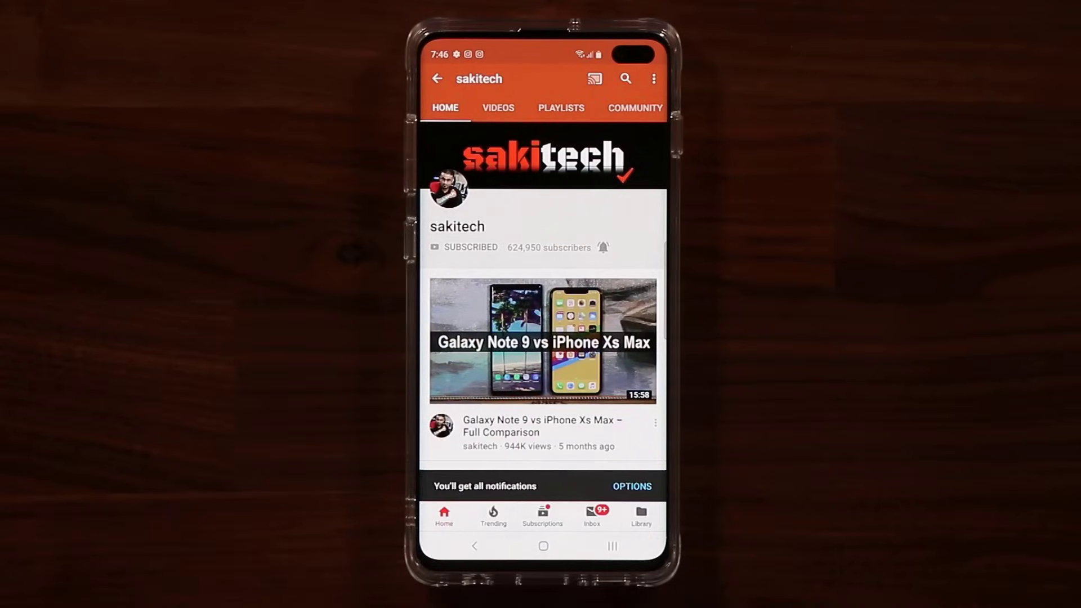